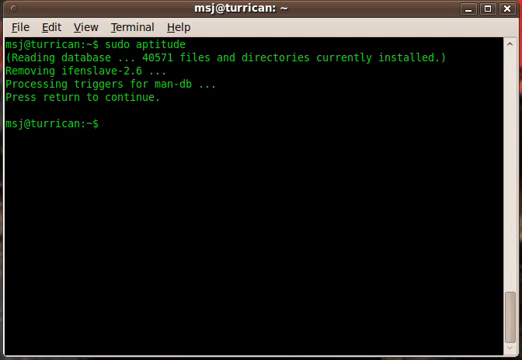
Install the ifenslave package with sudo apt-get install ifenslave.
type("sudo apt")
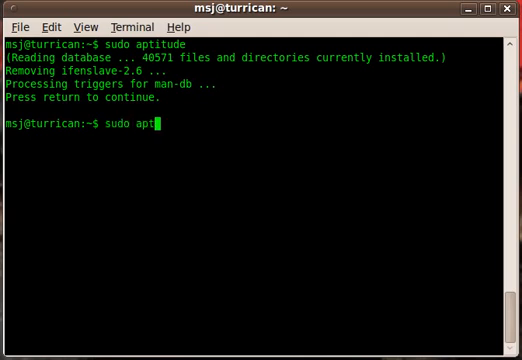
type("-get install")
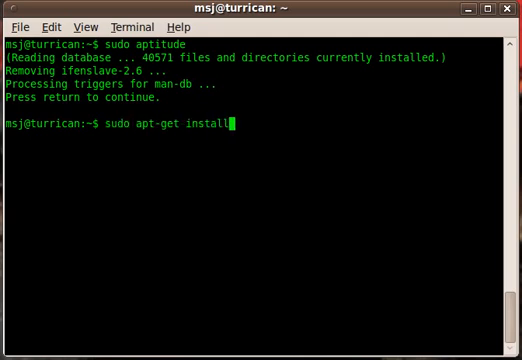
type("ifens")
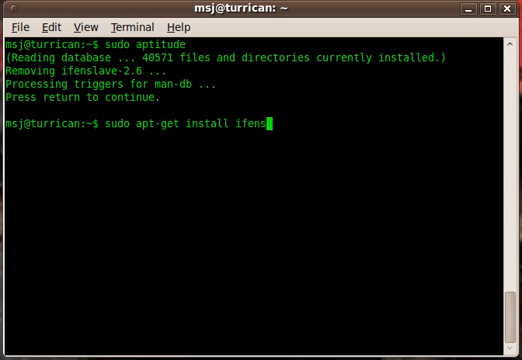
type("lave")
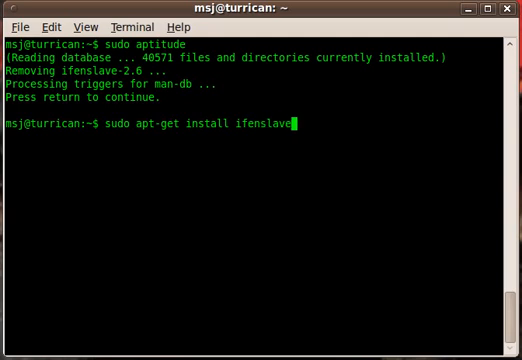
key("Return")
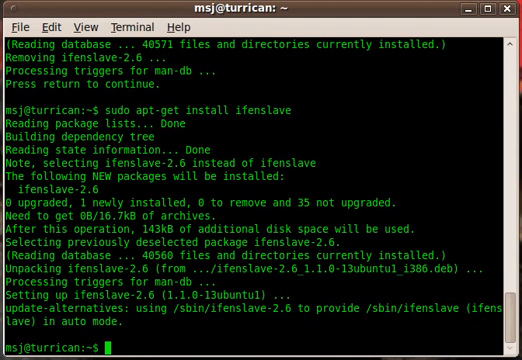
Start editing /etc/modprobe.d/aliases as a new file with sudo nano.
type("sudo na")
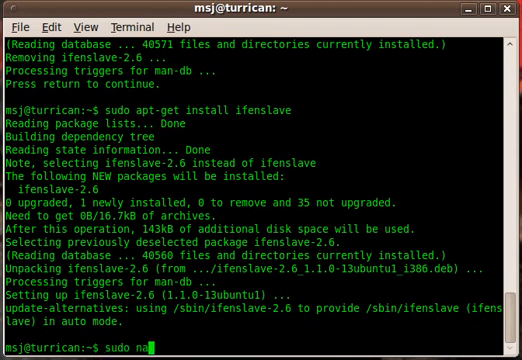
type("no /et")
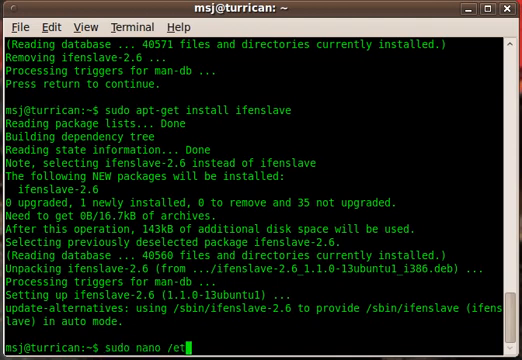
type("/n")
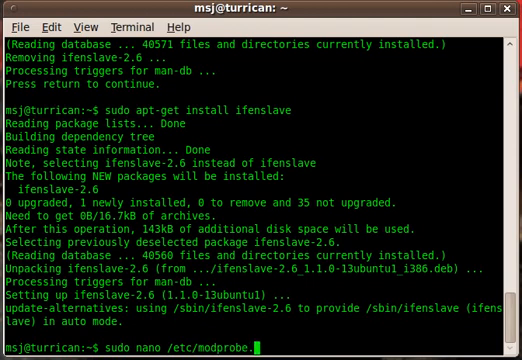
type("d/al")
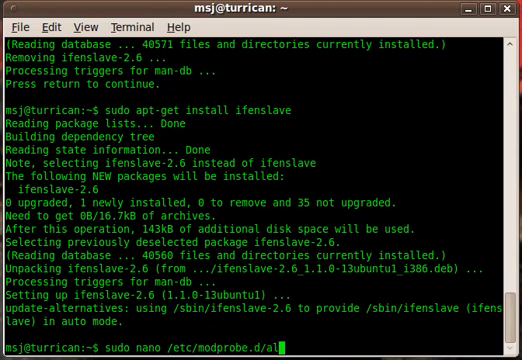
type("iases")
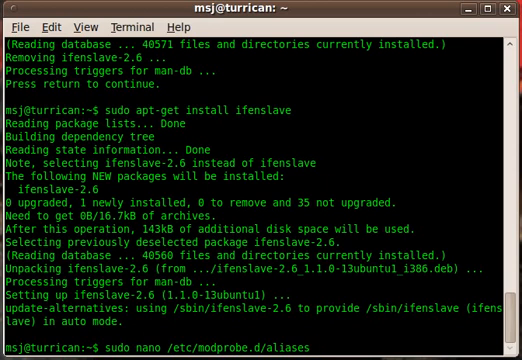
key("Return")
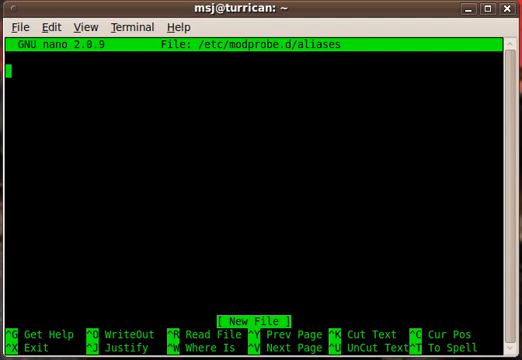
Add the line 'alias bond0 bonding' to the aliases file.
type("alias bond")
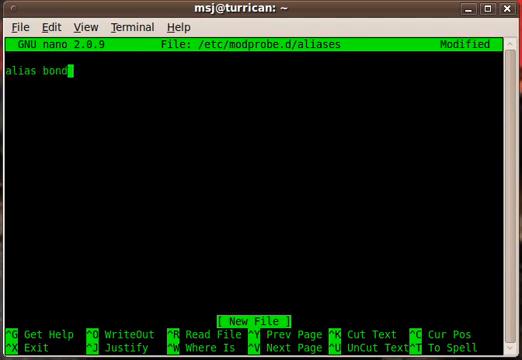
type("0")
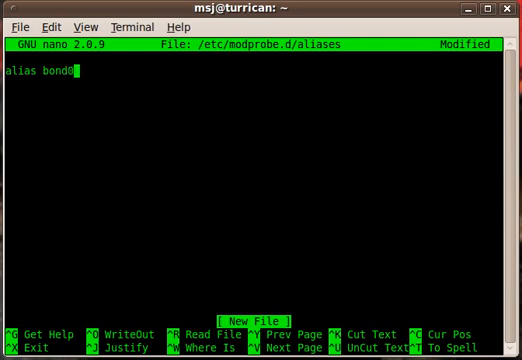
type("bonding")
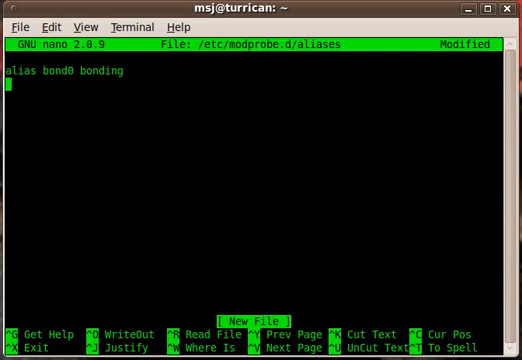
Add 'options bonding mode=1 miimon=100', then save and leave nano.
type("options")
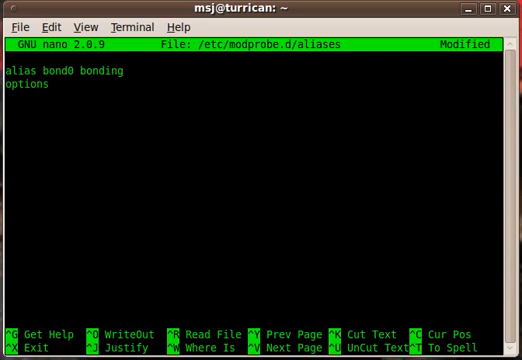
type("bonding")
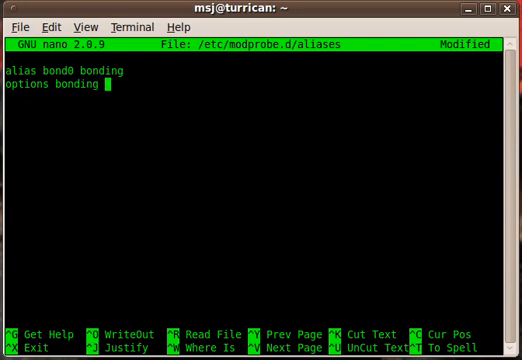
type("mode=")
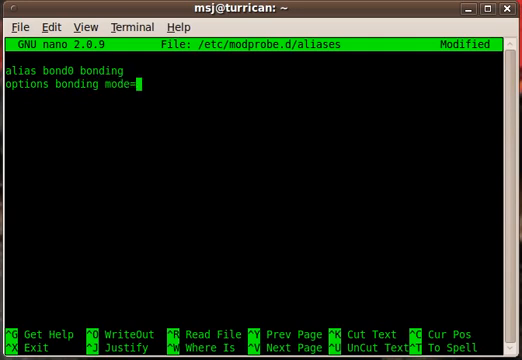
type("1")
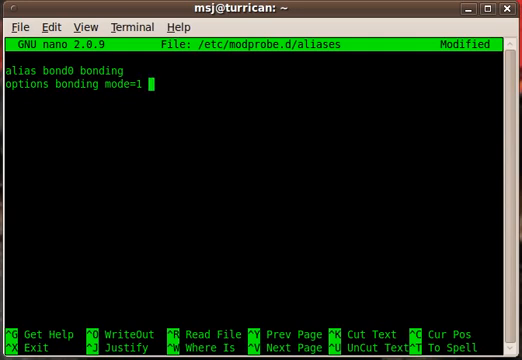
type("miimon")
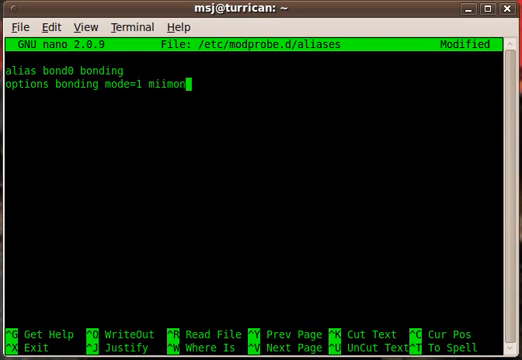
type("=1--")
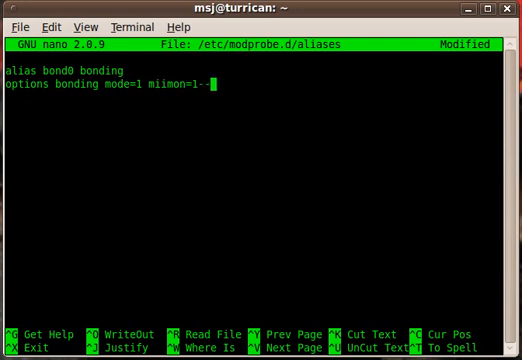
type("00")
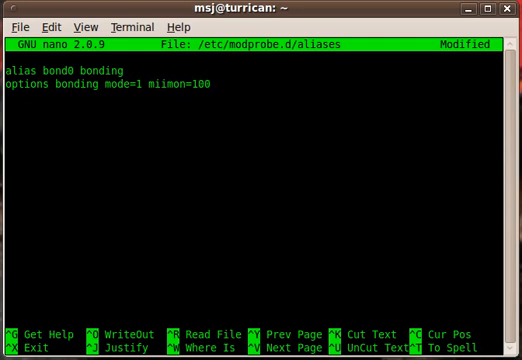
key("ctrl+x")
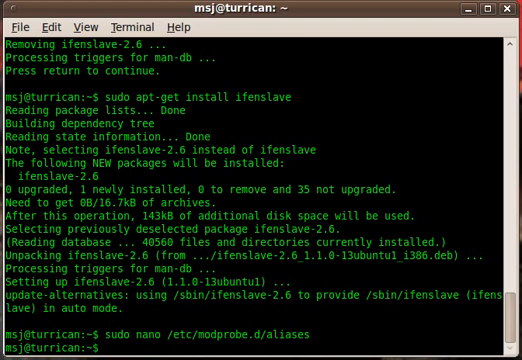
Start editing /etc/network/interfaces with sudo nano.
type("sudo")
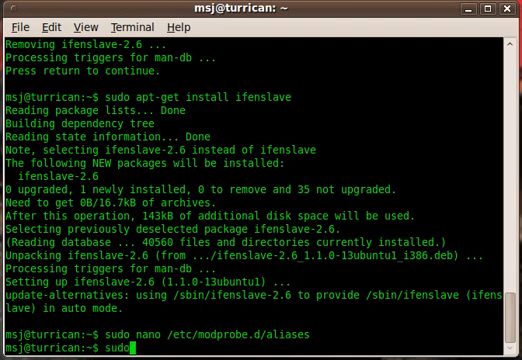
type("nano /etc/networ")
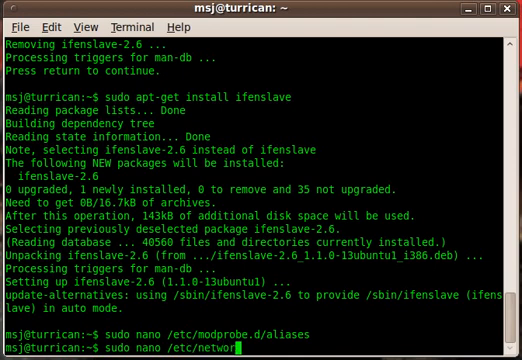
type("i")
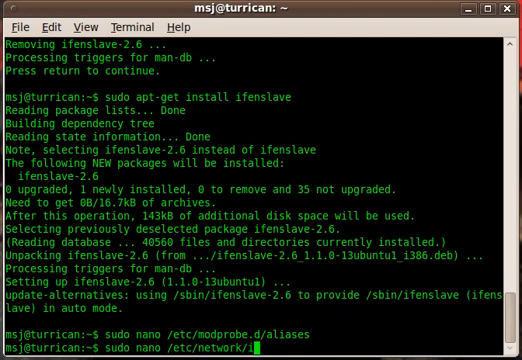
key("Return")
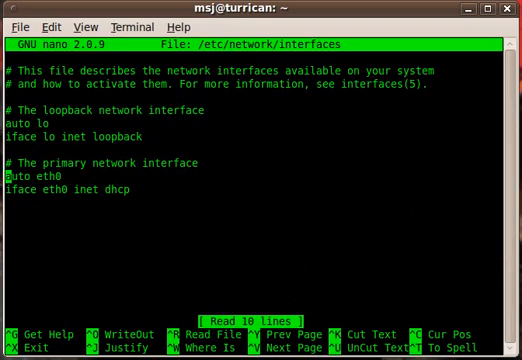
Comment the stanza and declare 'auto bond0' with 'iface bond0 inet static'.
type("#")
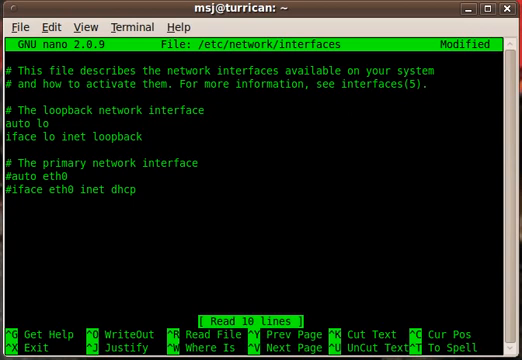
type("auto")
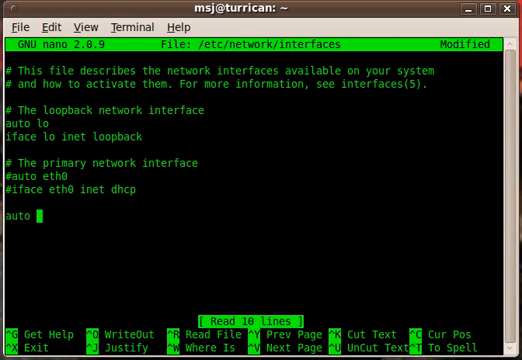
type("bond0")
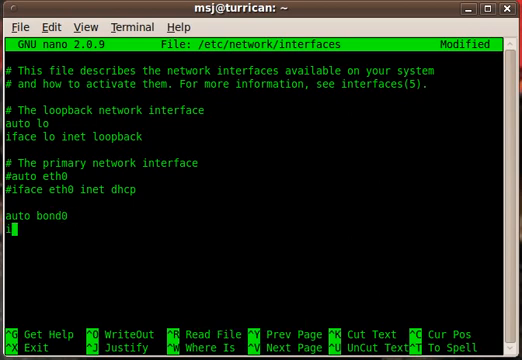
type("iface")
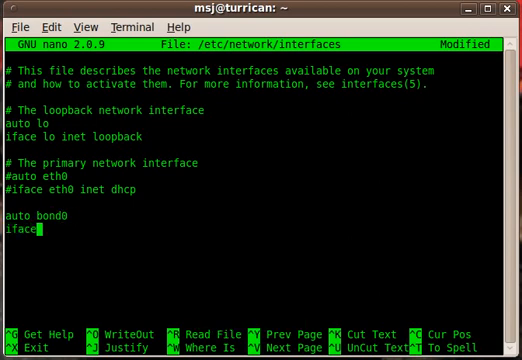
type("b")
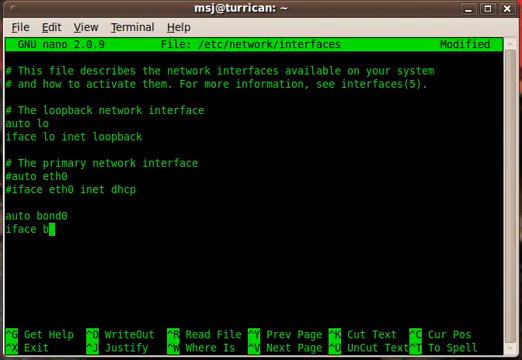
type("ond0")
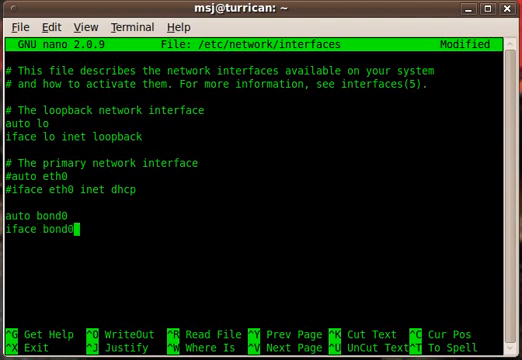
type("in")
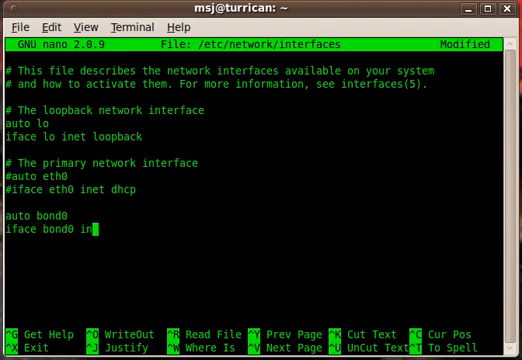
type("et stati")
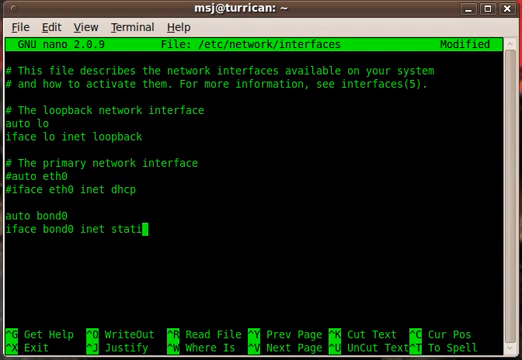
type("c")
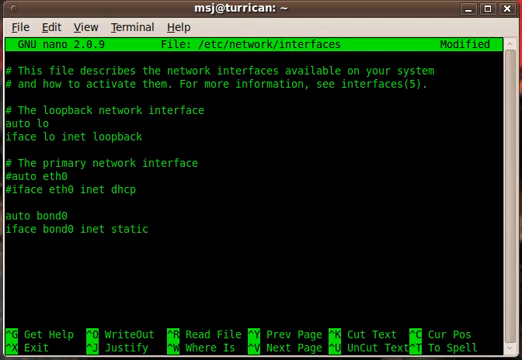
Give bond0 address 192.168.0.25 and netmask 255.255.255.0.
type("addre")
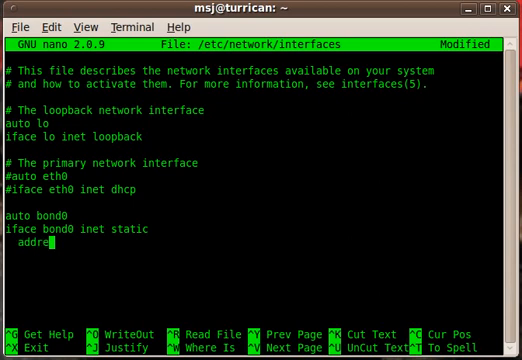
type("ss 192.")
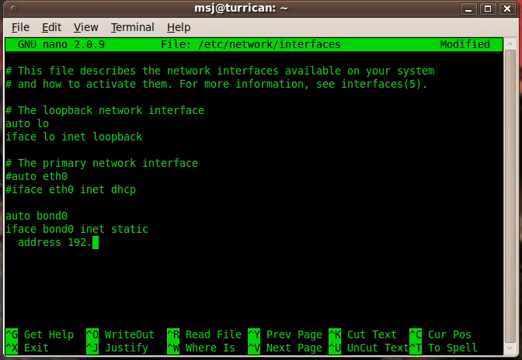
type("168.0.2")
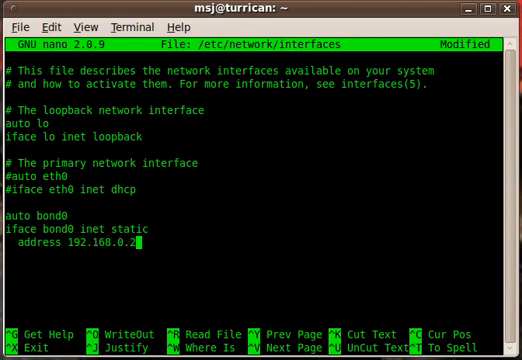
type("5")
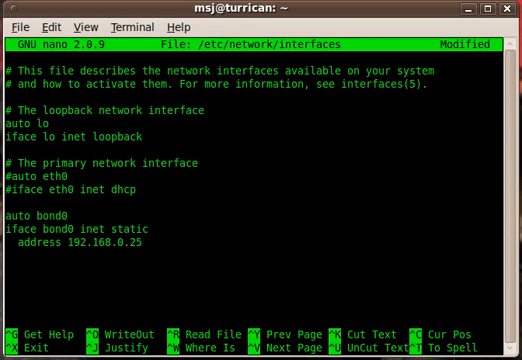
key("Enter")
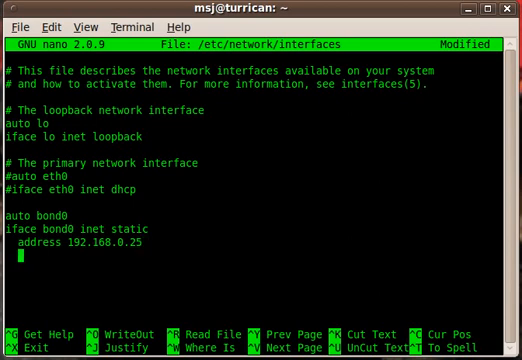
type("netm")
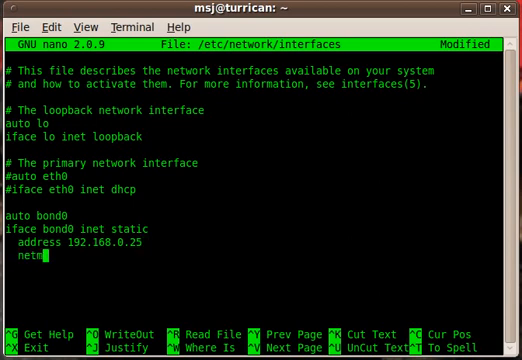
type("mask 255.255.255.0")
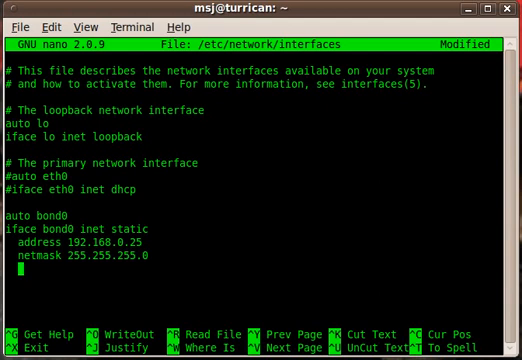
Add gateway 192.168.0.1 and 'slaves eth0 eth1' to the bond0 stanza.
type("ga")
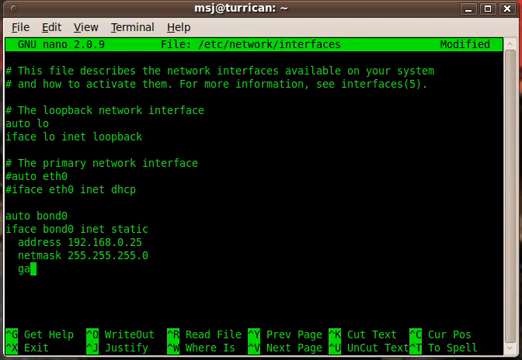
type("teway 192.168.0.1")
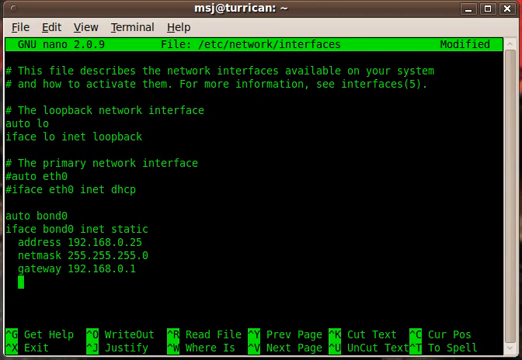
type("slaves et")
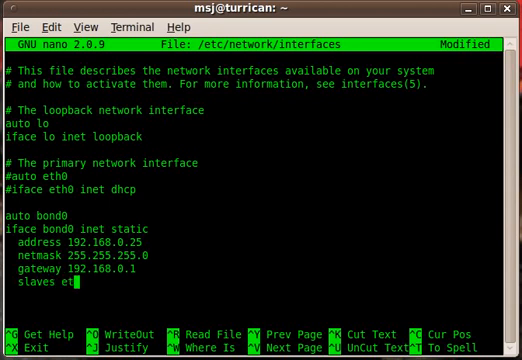
type("h0 eth1")
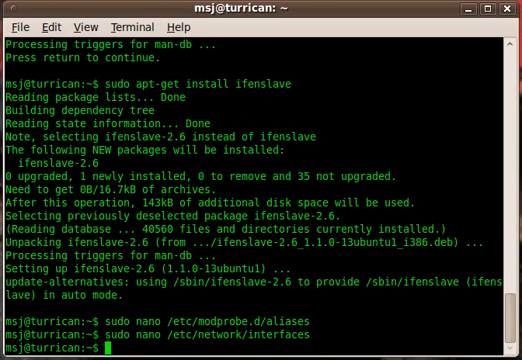
Reboot the server with sudo reboot, dropping the remote session.
type("sudo re")
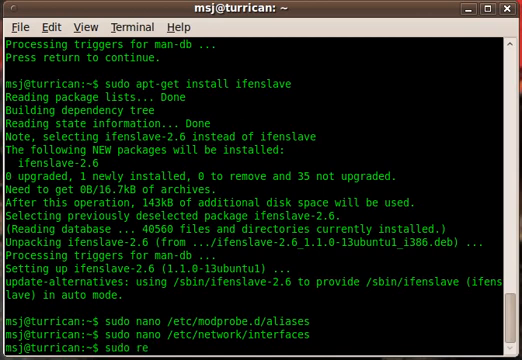
key("Return")
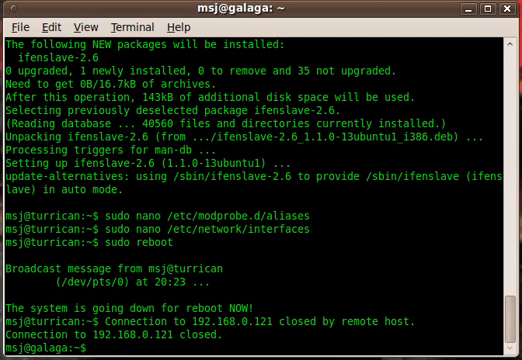
SSH into 192.168.0.25, accept the host key, and run ifconfig.
type("ssh 1")
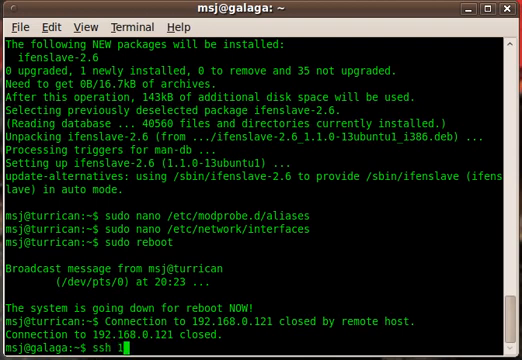
type("92.168.0.")
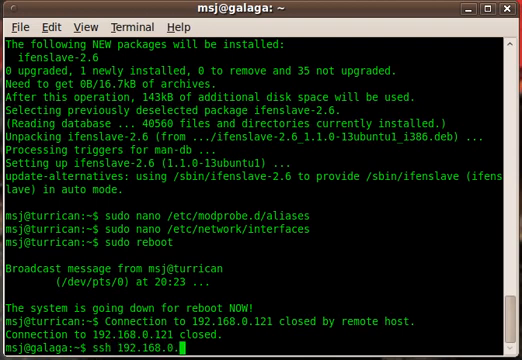
type("25")
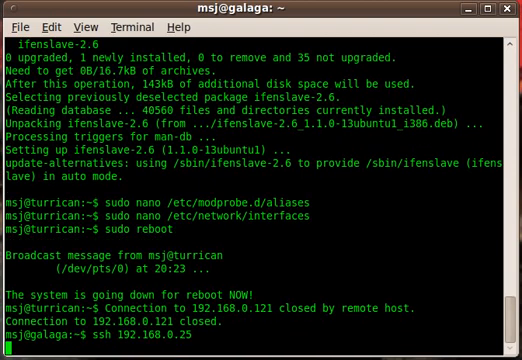
type("yes/no)? yes")
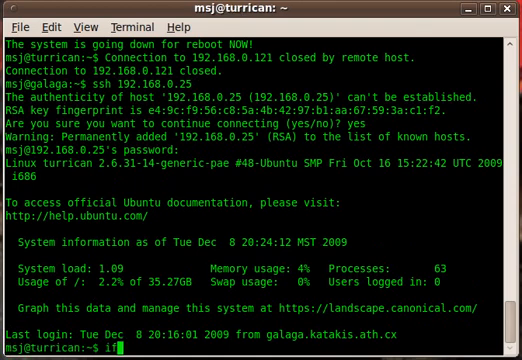
type("ifconfig")
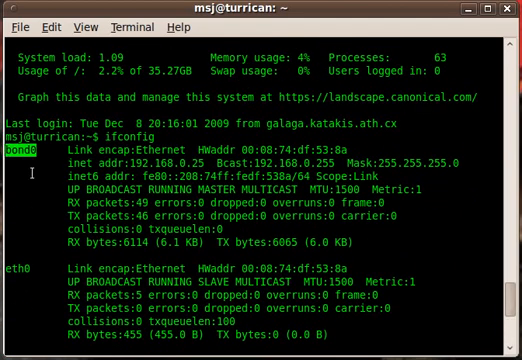
Review the ifconfig output and highlight bond0's inet addr 192.168.0.25.
scroll("down", 3)
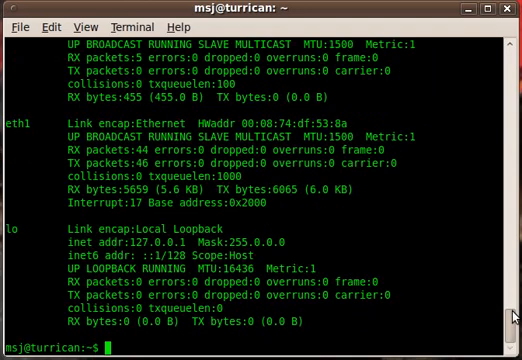
scroll("up", 3)
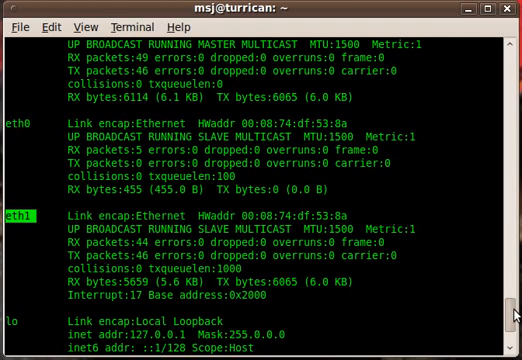
scroll("up", 3)
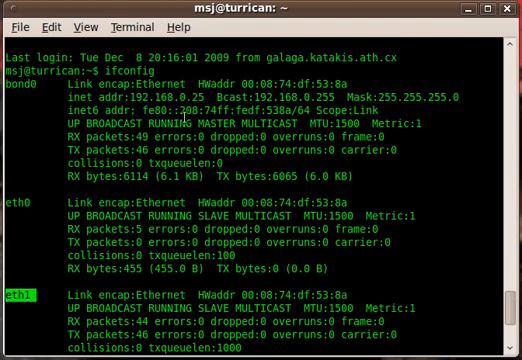
double_click(150, 96)
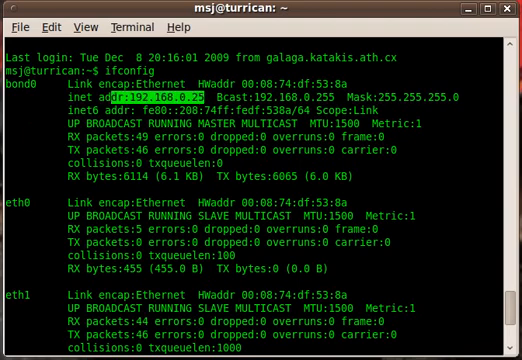
mouse_move(184, 76)
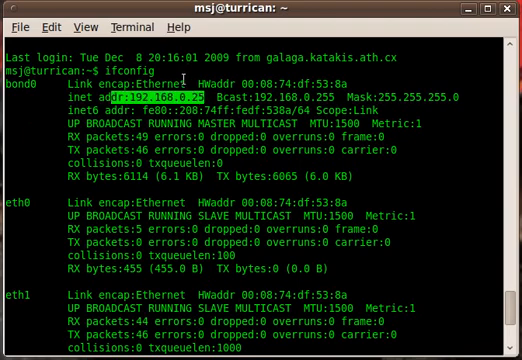